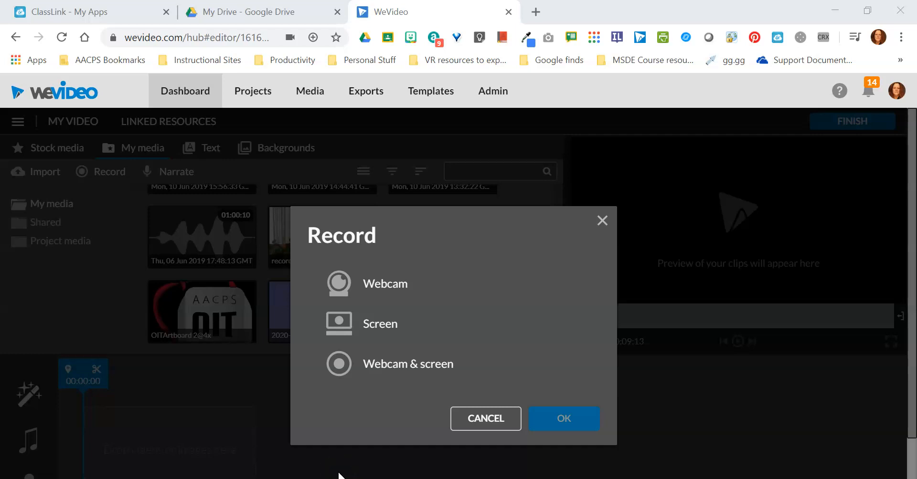
Step: Select the 'Webcam & screen' recording option in the Record dialog
{"action": "left_click", "coordinate": [408, 364]}
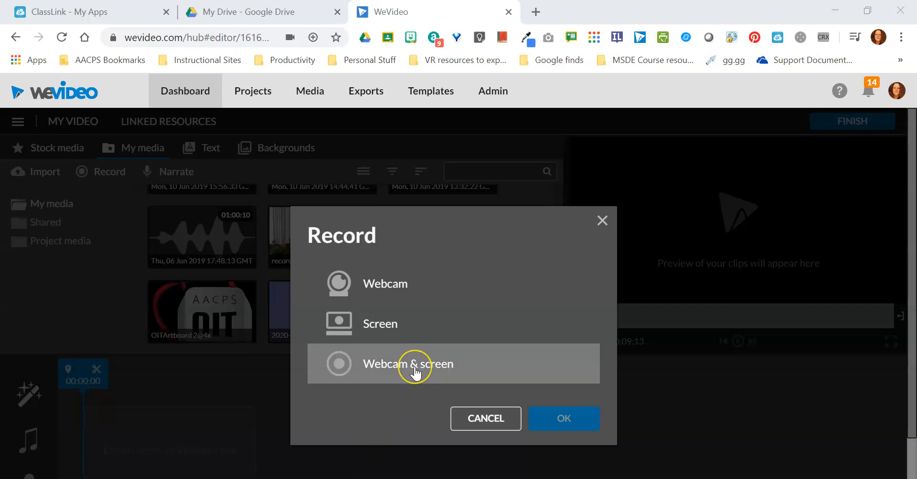
{"action": "mouse_move", "coordinate": [388, 372]}
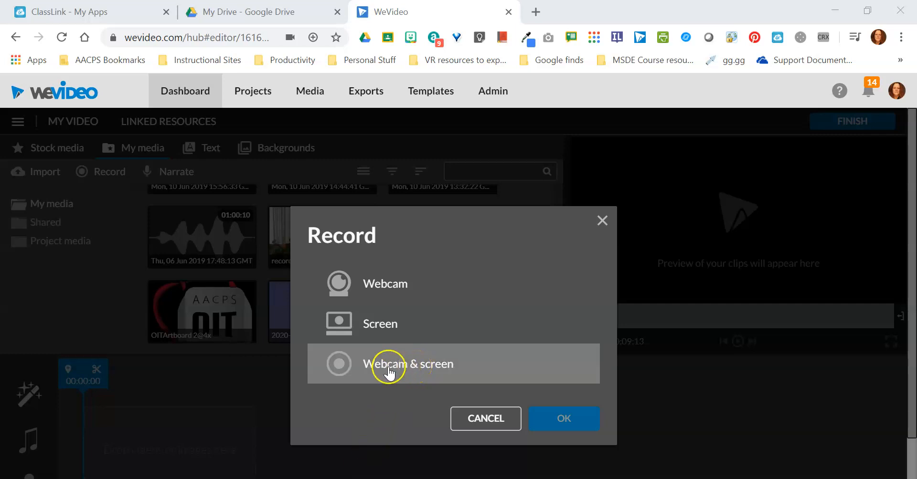
{"action": "mouse_move", "coordinate": [408, 369]}
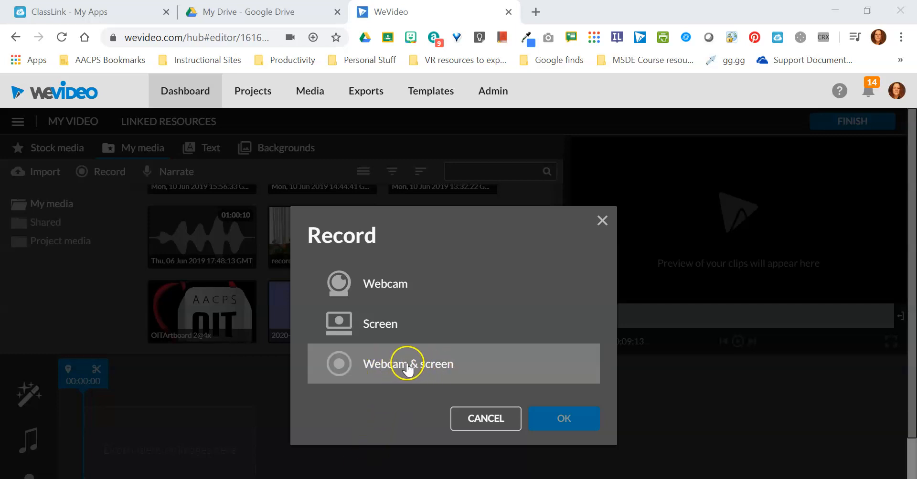
{"action": "mouse_move", "coordinate": [420, 372]}
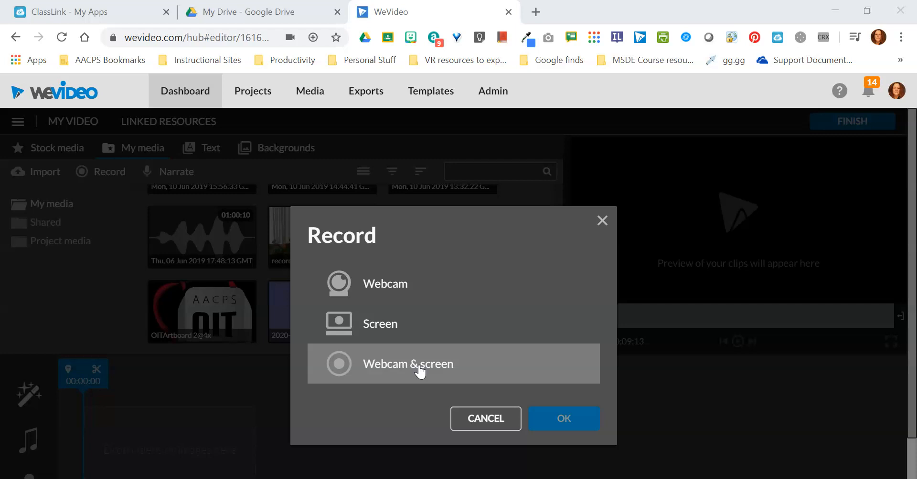
{"action": "left_click", "coordinate": [408, 364]}
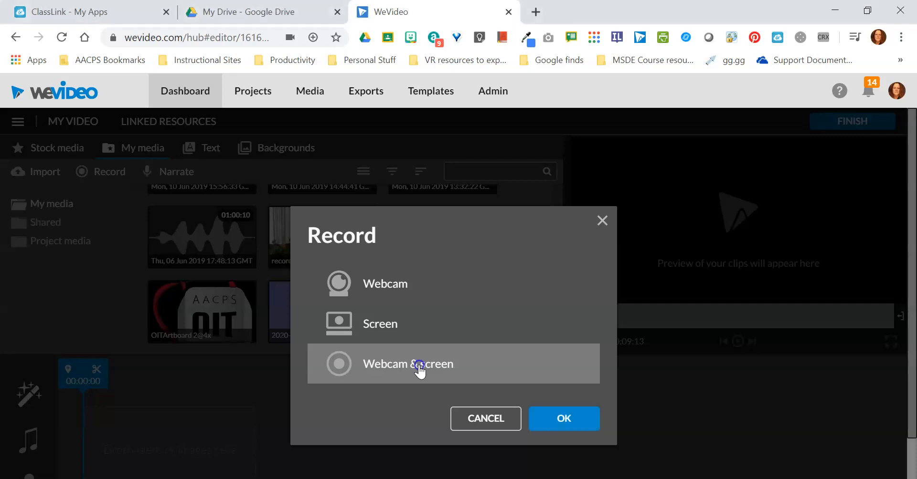
Step: Confirm the HP HD Camera and microphone preview and choose Screen 1 as the capture source
{"action": "left_click", "coordinate": [562, 418]}
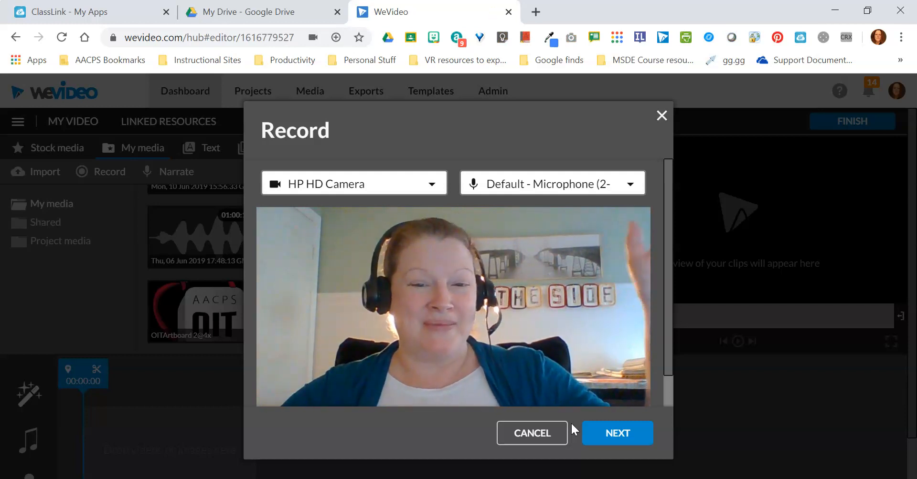
{"action": "left_click", "coordinate": [616, 433]}
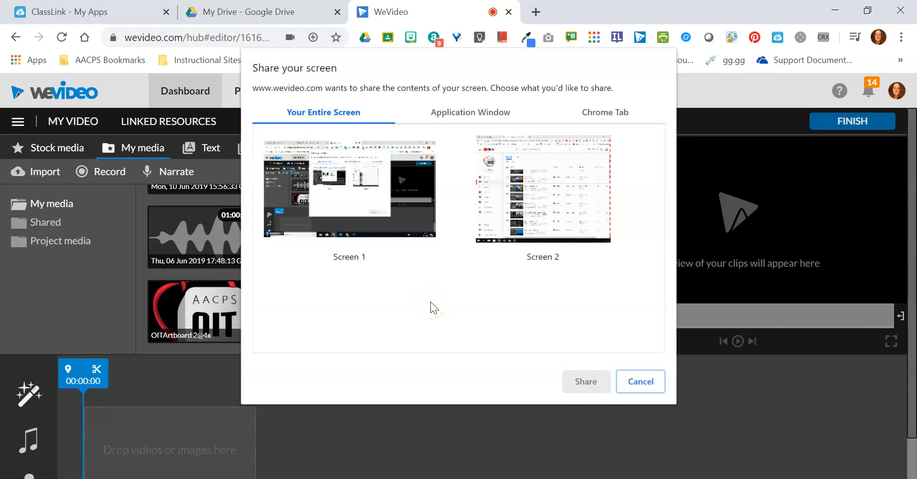
{"action": "left_click", "coordinate": [348, 187]}
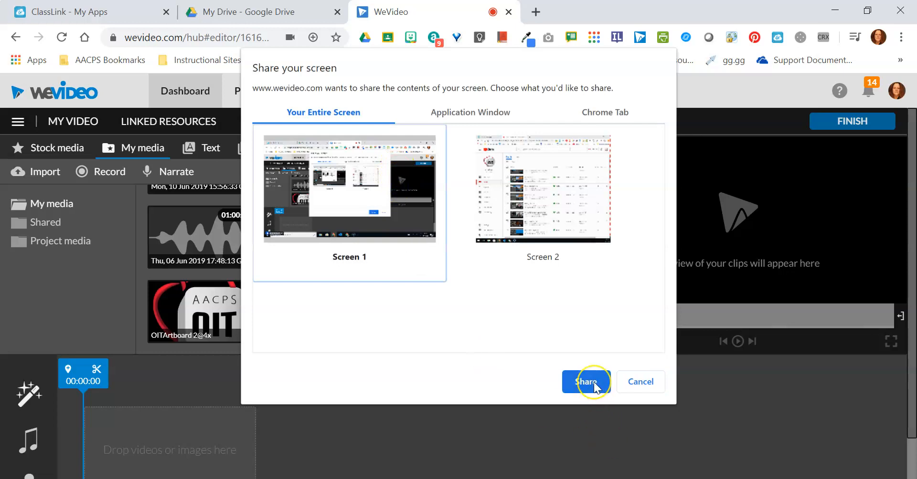
Step: Share Screen 1, start the countdown and show the Google Drive tab while recording
{"action": "left_click", "coordinate": [585, 382]}
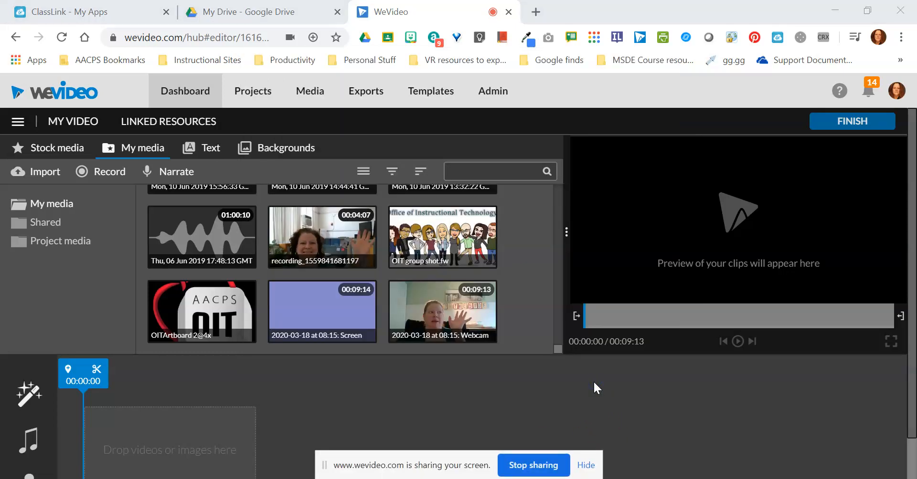
{"action": "left_click", "coordinate": [109, 171]}
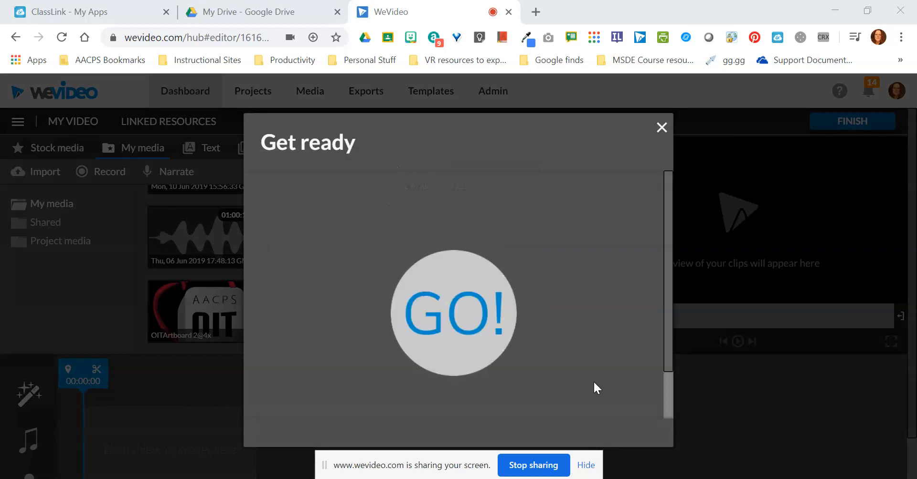
{"action": "left_click", "coordinate": [661, 127]}
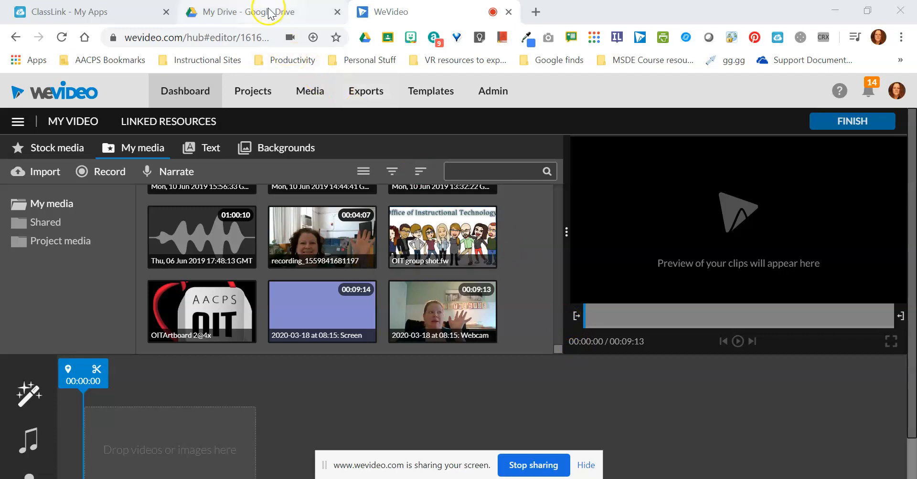
{"action": "mouse_move", "coordinate": [440, 15]}
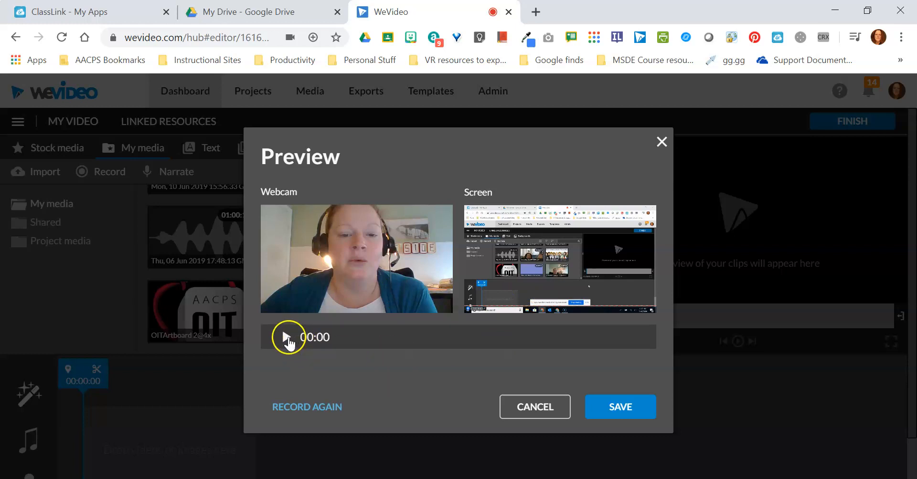
Step: Play back the recorded preview and save it as 08:28 Screen and Webcam clips in My media
{"action": "left_click", "coordinate": [287, 338]}
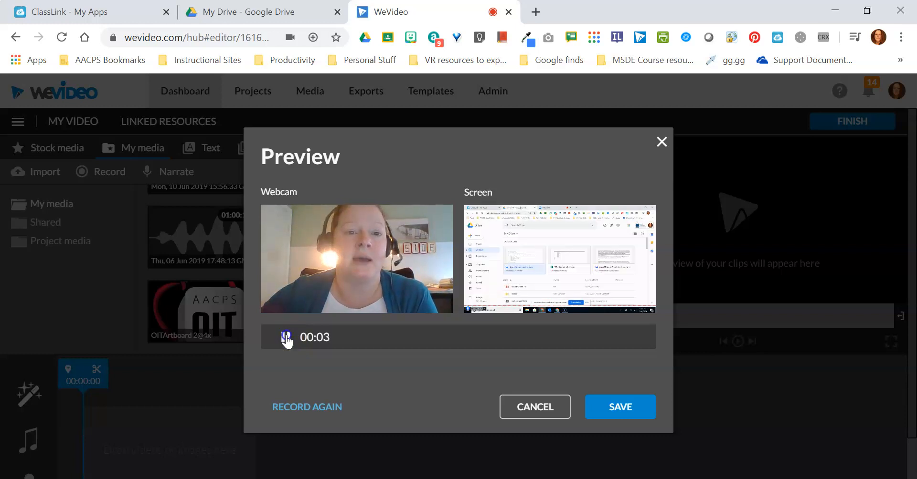
{"action": "mouse_move", "coordinate": [619, 407]}
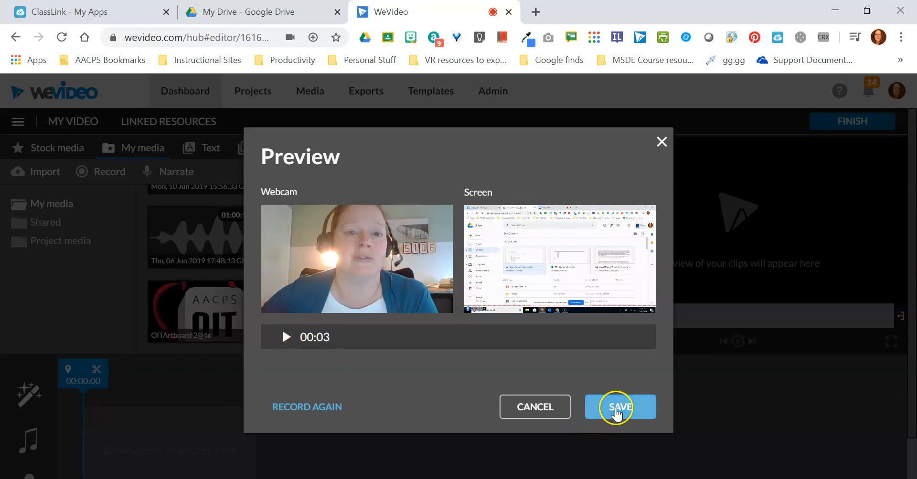
{"action": "left_click", "coordinate": [619, 407]}
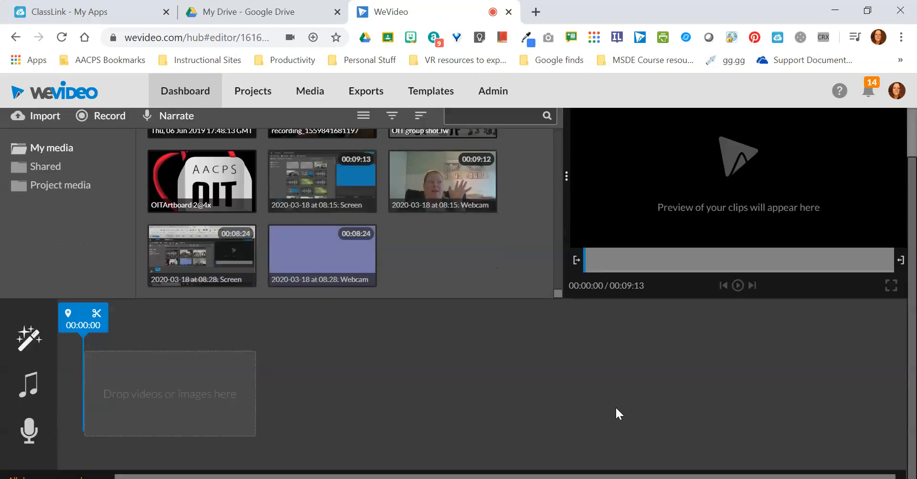
{"action": "mouse_move", "coordinate": [201, 272]}
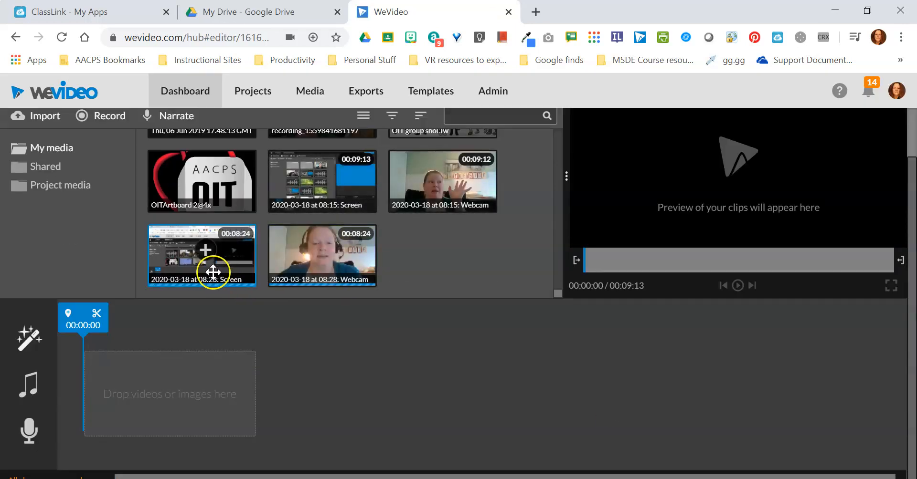
{"action": "mouse_move", "coordinate": [183, 273]}
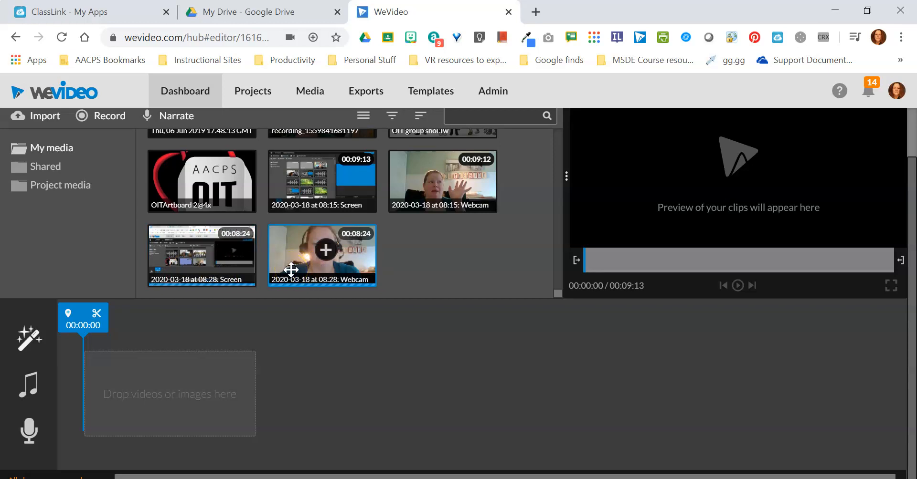
{"action": "mouse_move", "coordinate": [279, 299]}
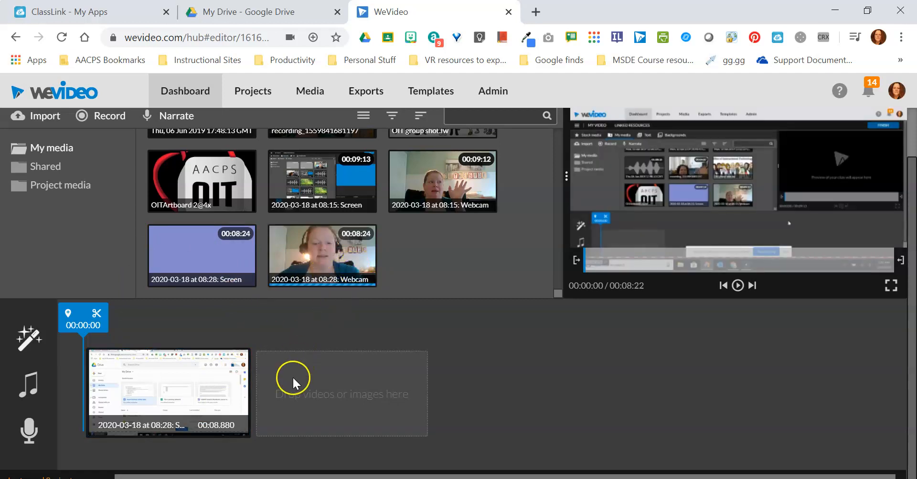
{"action": "mouse_move", "coordinate": [728, 301]}
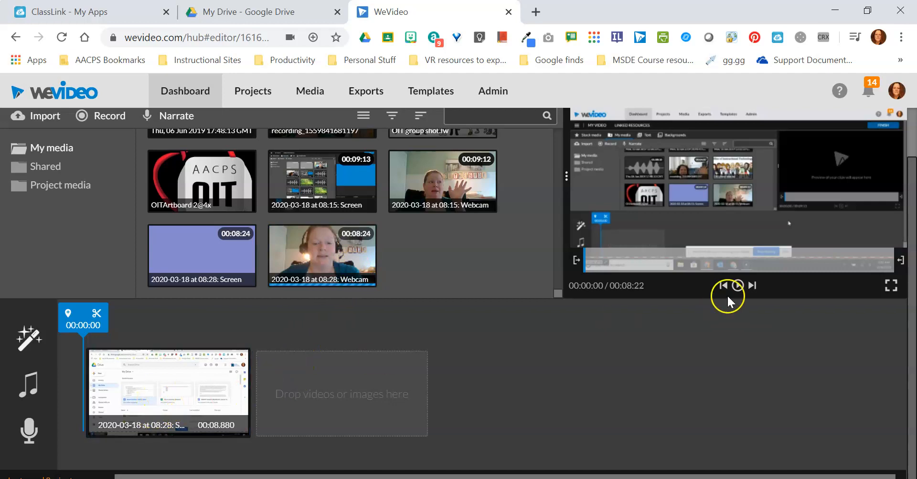
{"action": "mouse_move", "coordinate": [737, 285]}
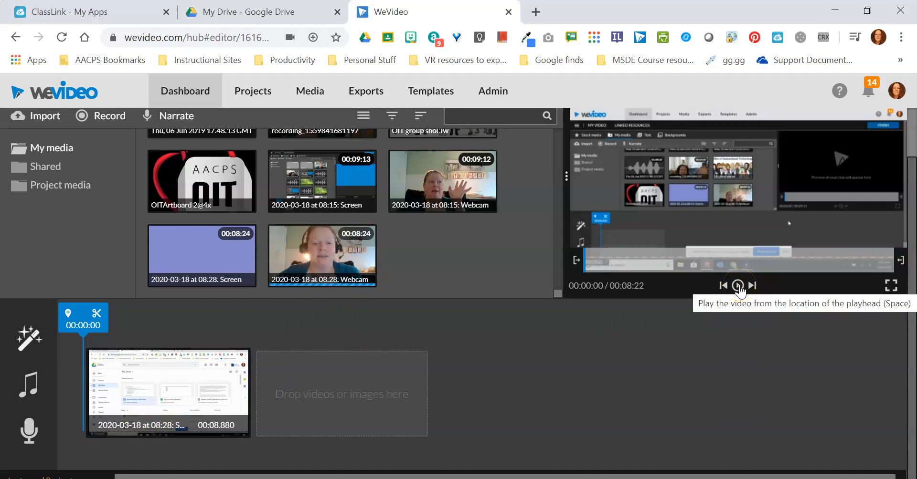
Step: Play the screen clip preview on the storyboard before placing the 08:28 Webcam clip after it
{"action": "left_click", "coordinate": [738, 285]}
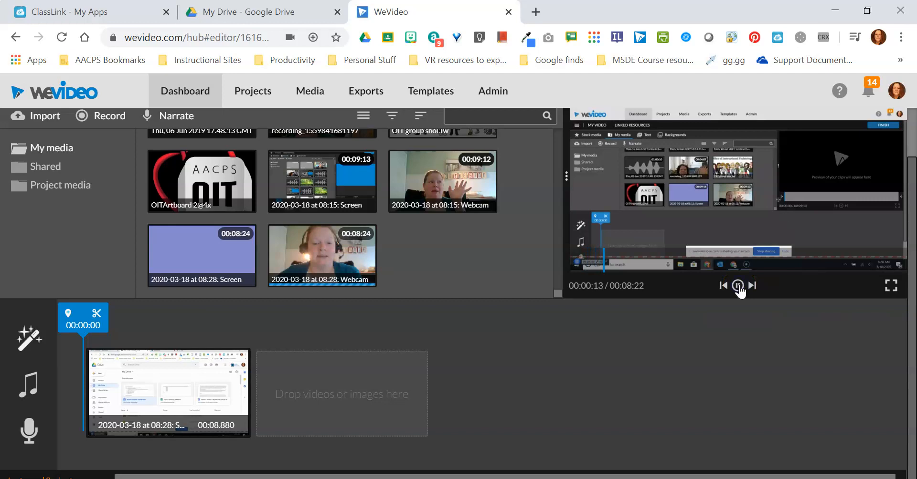
{"action": "left_click", "coordinate": [737, 286]}
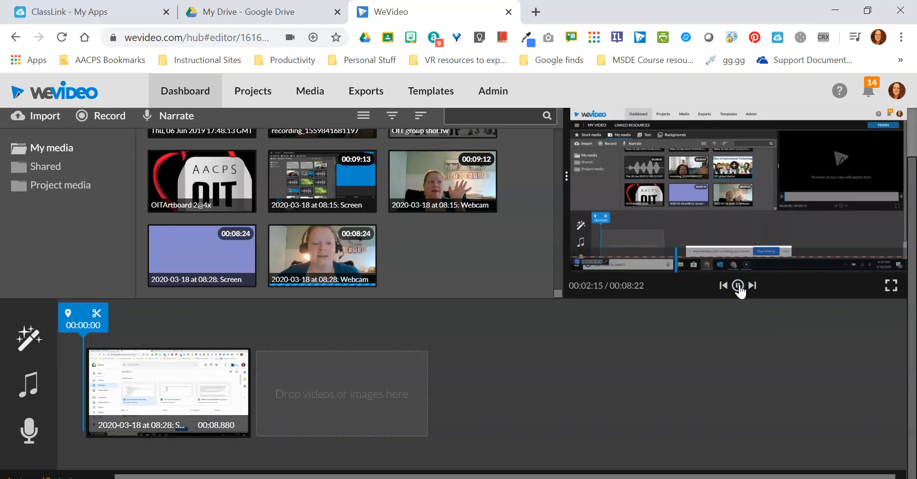
{"action": "left_click", "coordinate": [751, 285]}
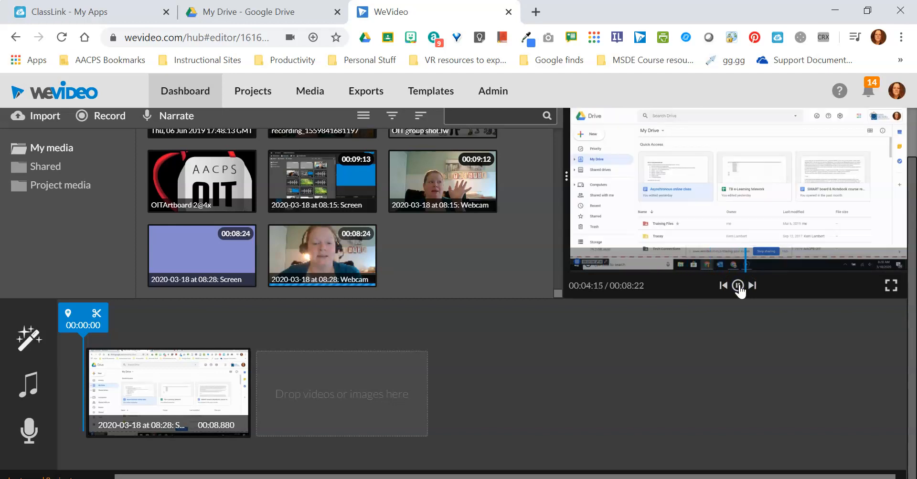
{"action": "left_click", "coordinate": [738, 285]}
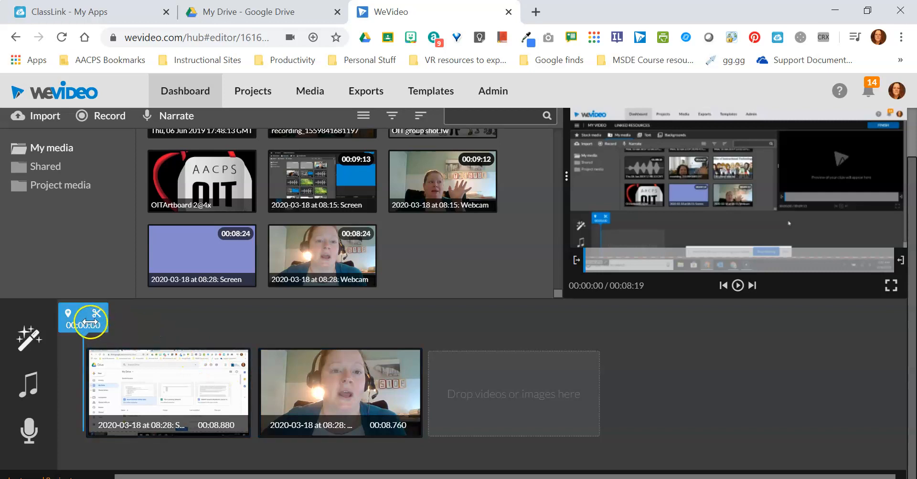
{"action": "left_click_drag", "start_coordinate": [83, 320], "coordinate": [276, 320]}
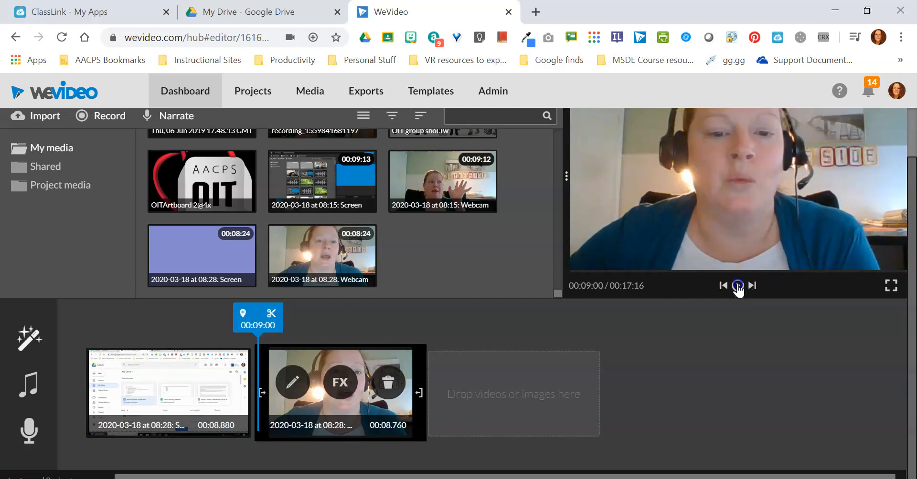
{"action": "left_click", "coordinate": [737, 286]}
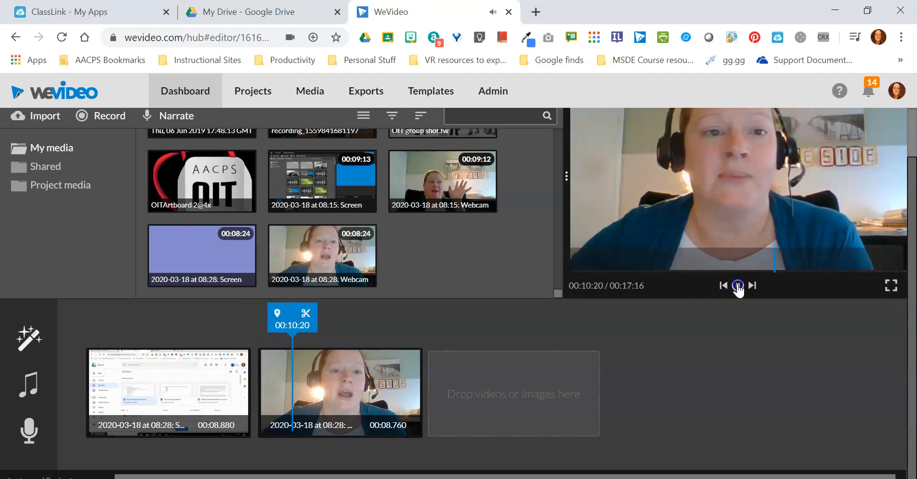